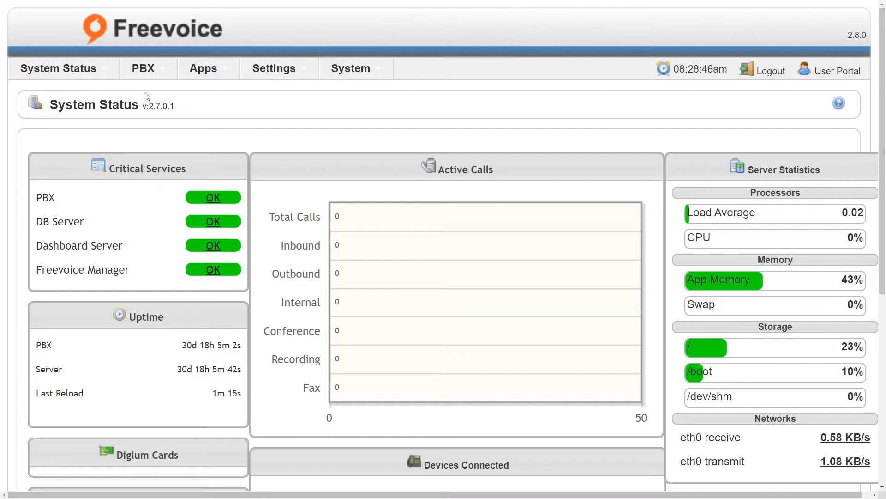
# Step: Go to PBX Setup and bring the Inbound Call Control section of the sidebar into view
pyautogui.click(143, 67)
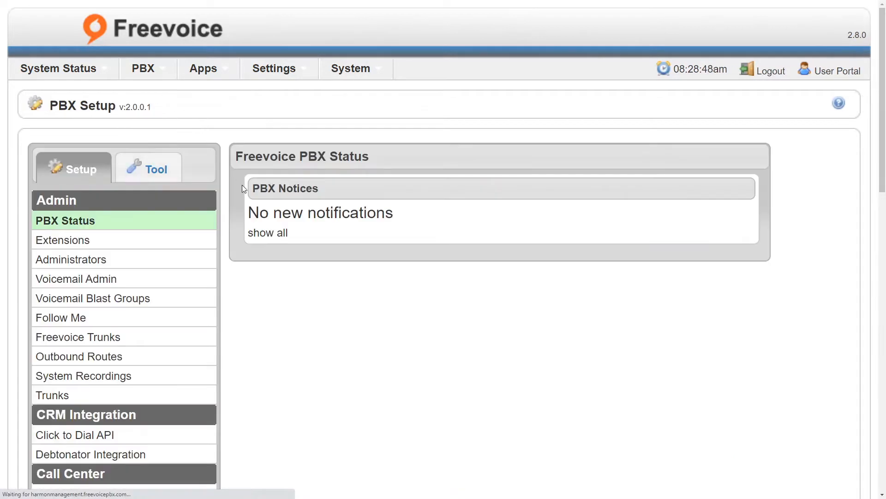
pyautogui.scroll(-3)
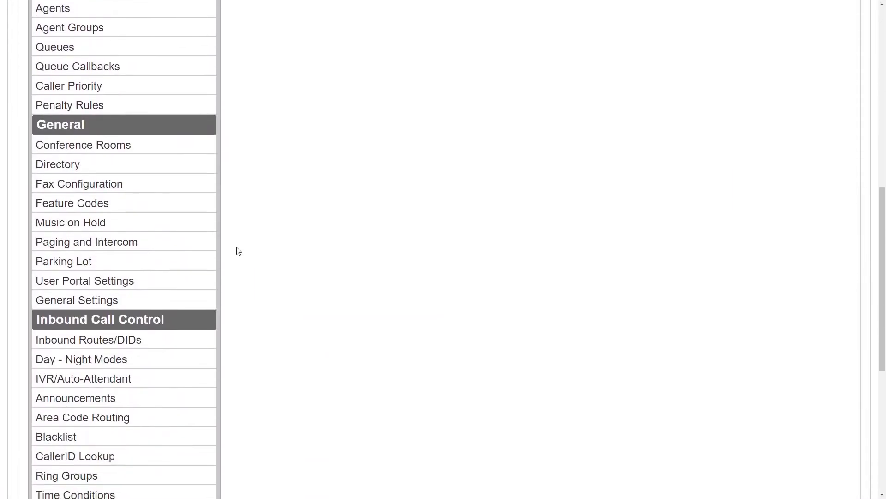
# Step: Create a day/night mode described 'Lunch Hour' with DAY set to the Office Hours time condition
pyautogui.click(82, 358)
pyautogui.write('Lunch Hor')
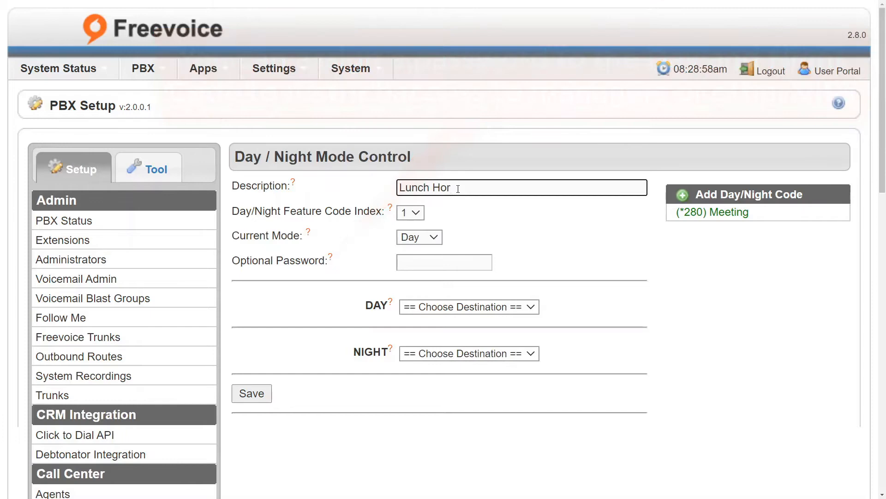
pyautogui.write('ur')
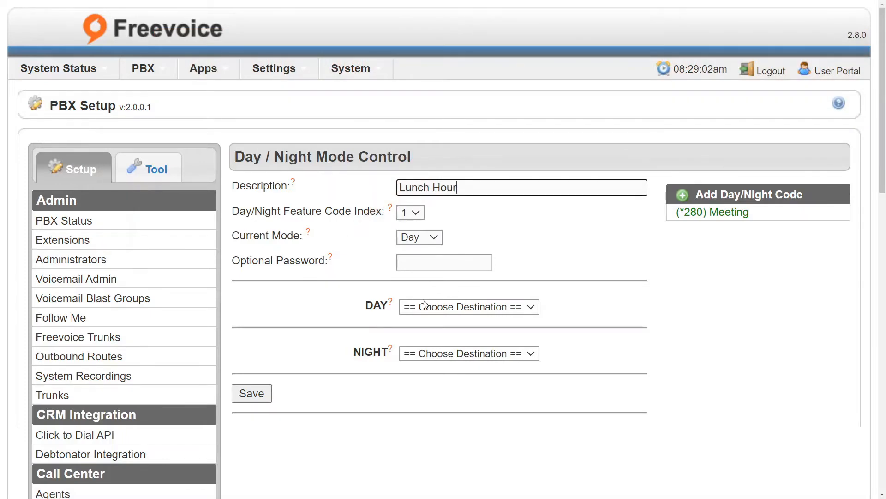
pyautogui.click(468, 306)
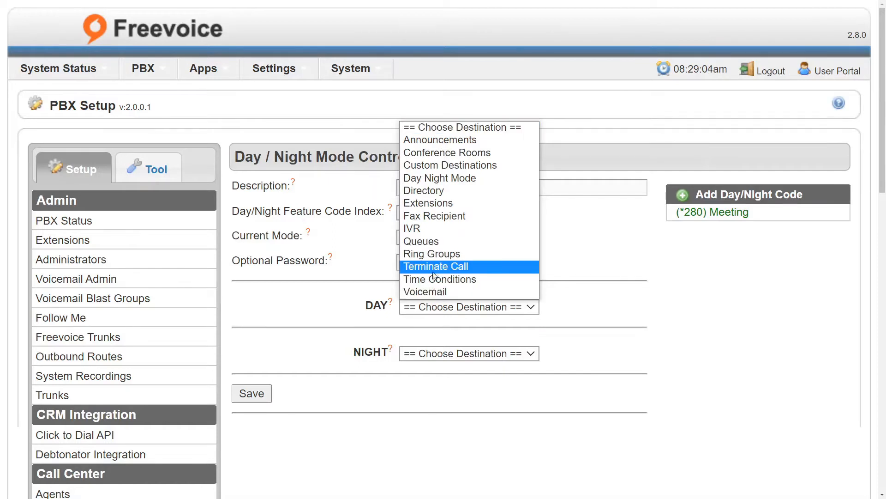
pyautogui.click(439, 279)
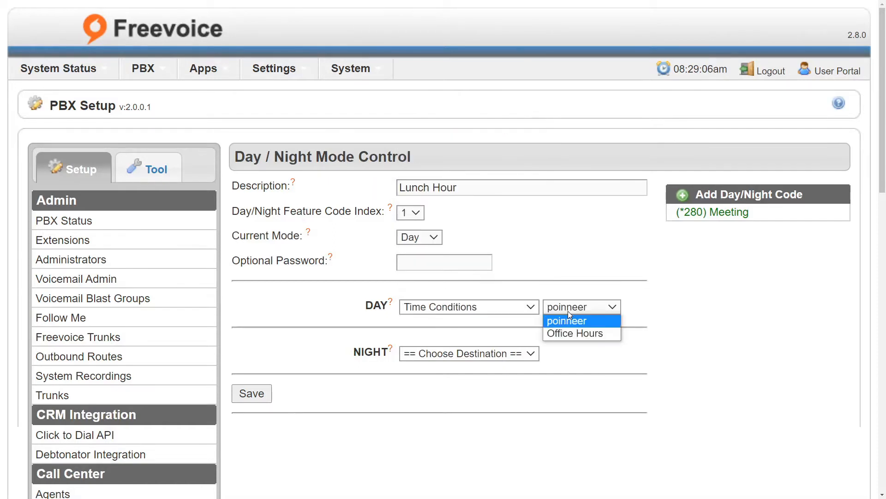
pyautogui.click(580, 334)
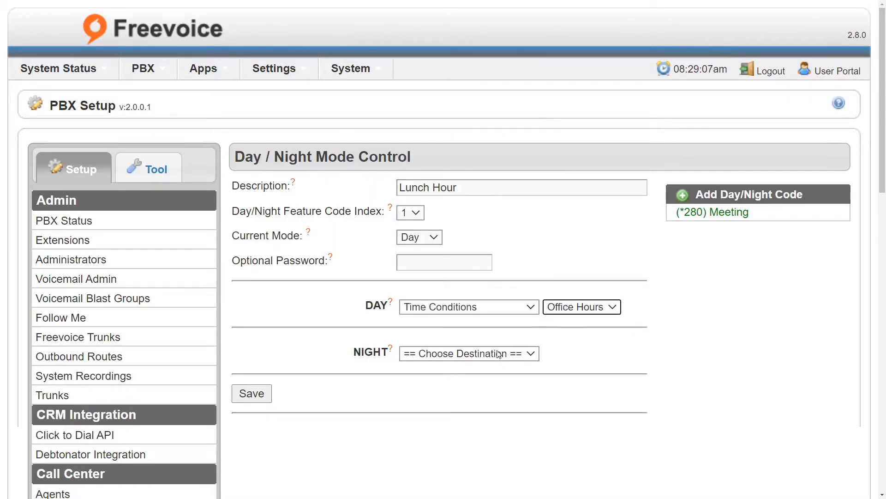
pyautogui.click(468, 352)
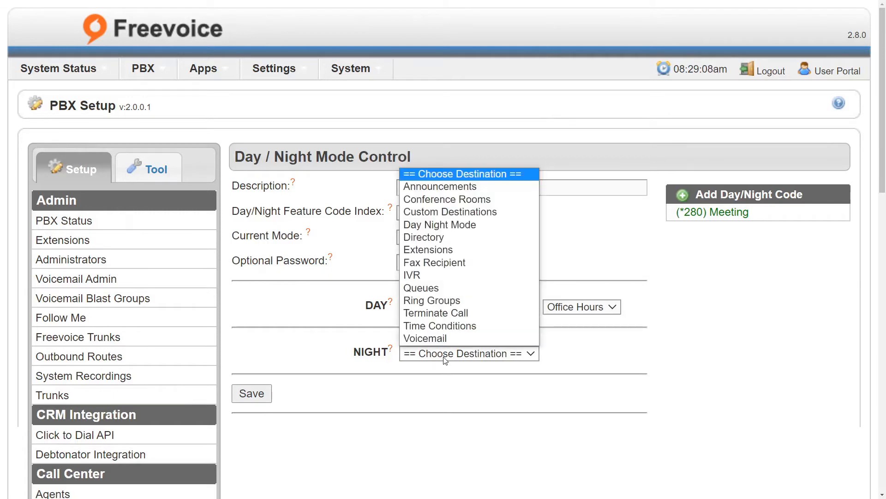
pyautogui.moveTo(424, 338)
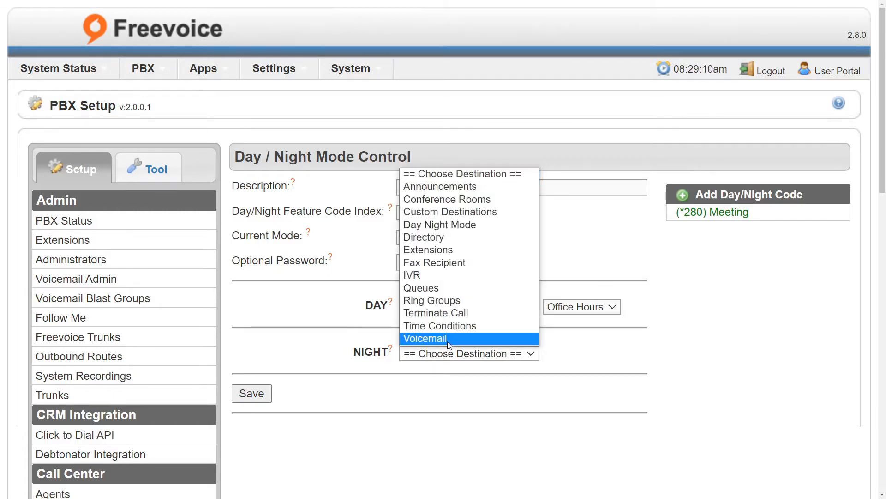
pyautogui.moveTo(452, 300)
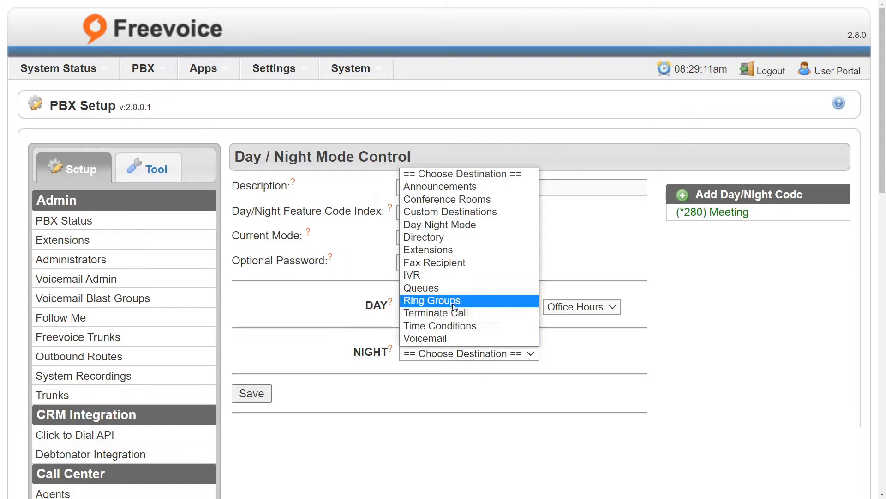
pyautogui.moveTo(434, 313)
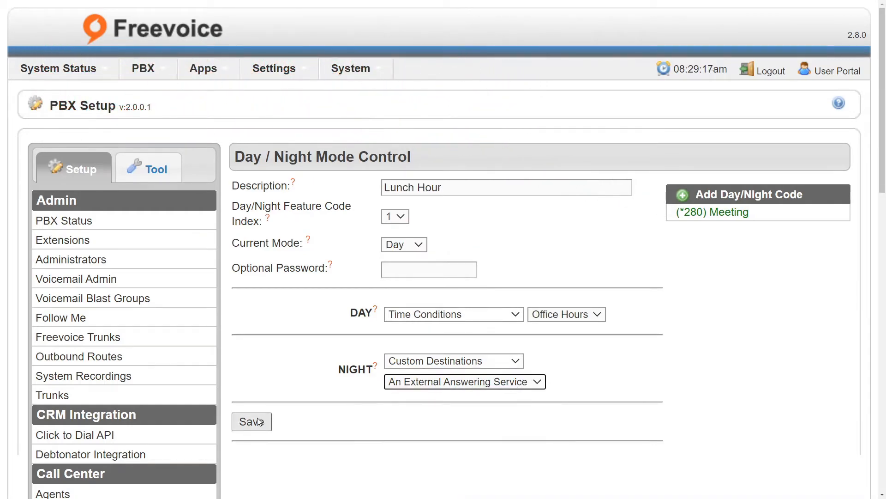
# Step: Save the Lunch Hour mode as feature code *281 and reload the configuration
pyautogui.click(251, 421)
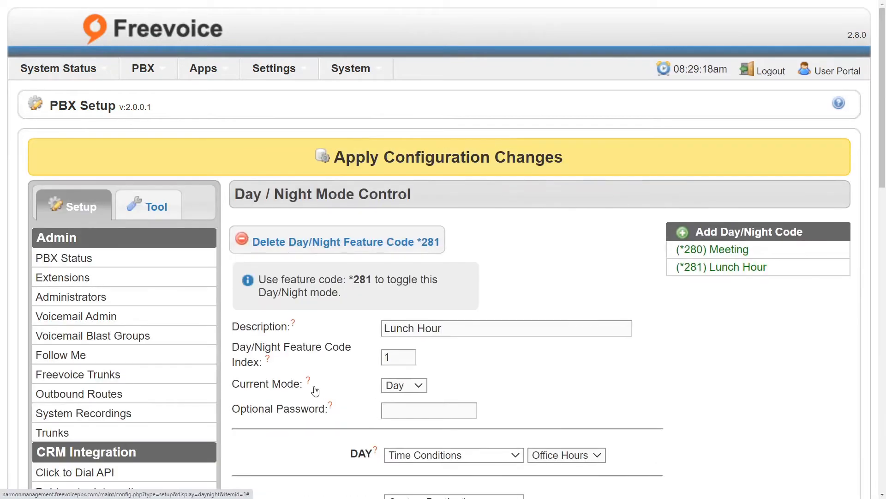
pyautogui.click(440, 157)
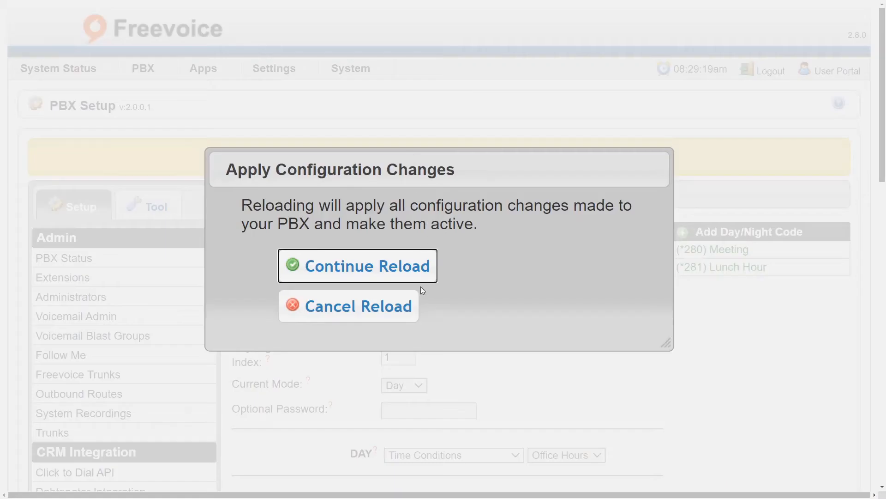
pyautogui.click(357, 266)
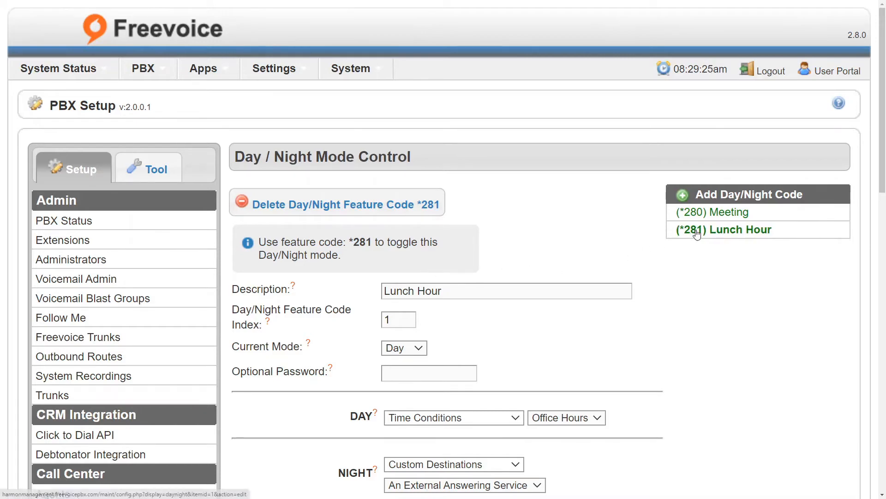
# Step: Set the TEst inbound route's destination to Day Night Mode (1) Lunch Hour, submit and reload
pyautogui.scroll(-3)
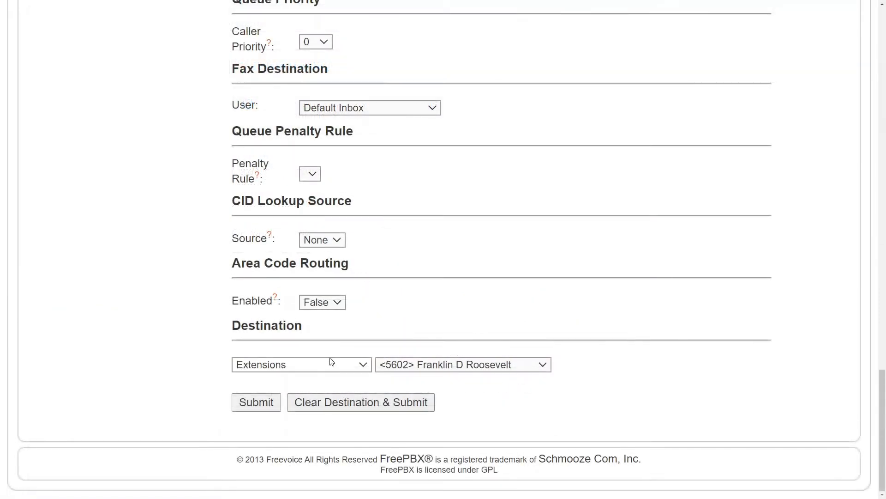
pyautogui.click(301, 364)
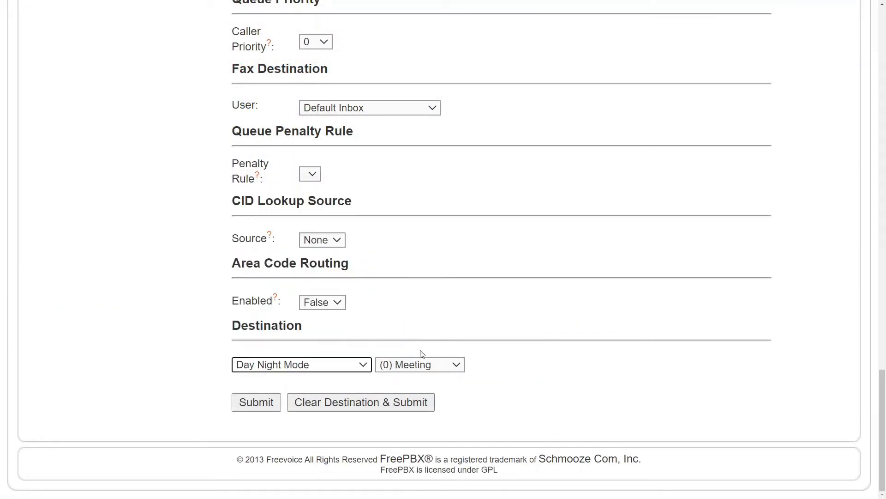
pyautogui.click(420, 364)
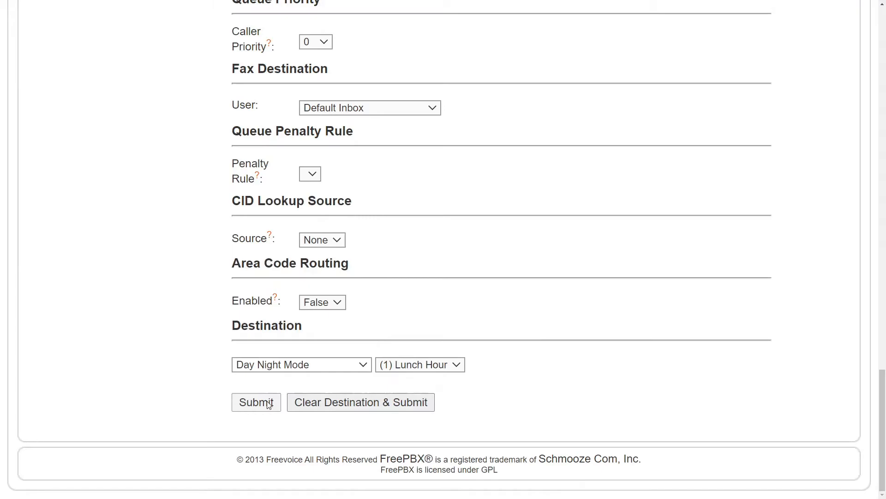
pyautogui.click(255, 402)
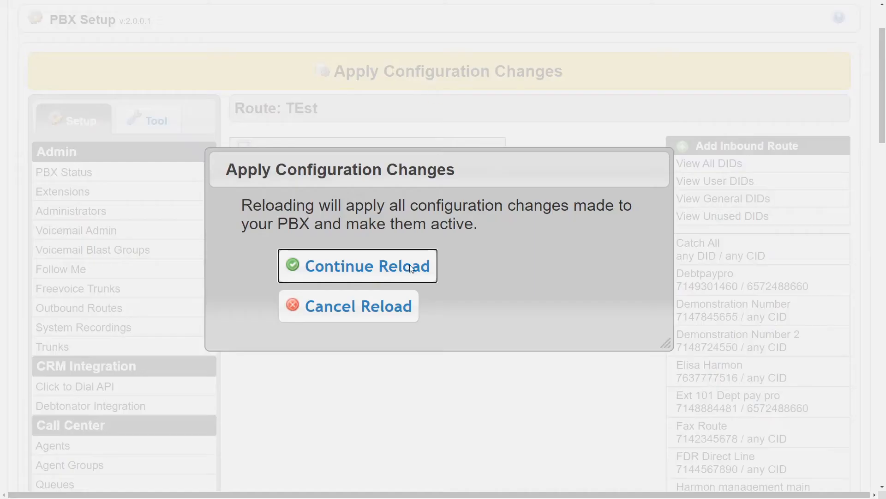
pyautogui.click(357, 266)
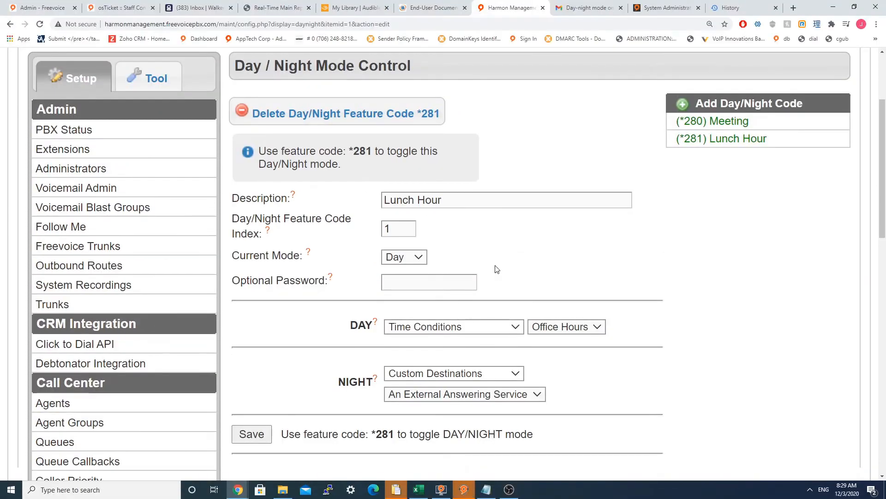
pyautogui.moveTo(464, 490)
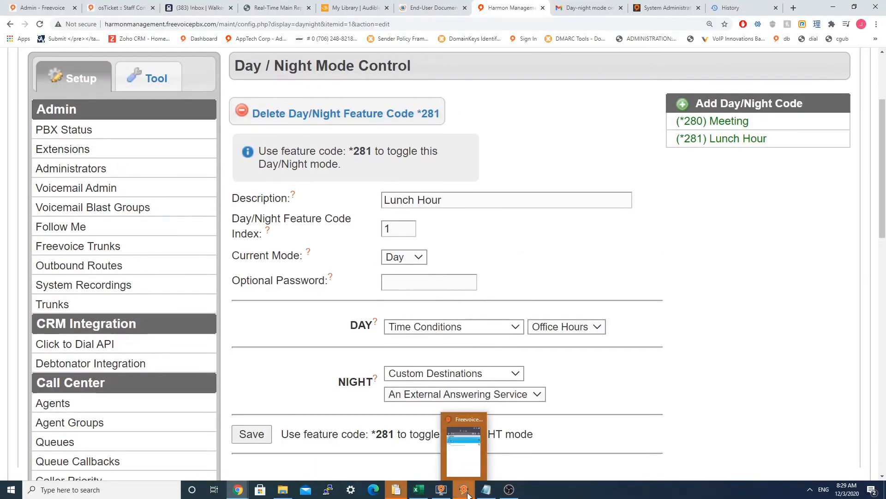
pyautogui.click(463, 490)
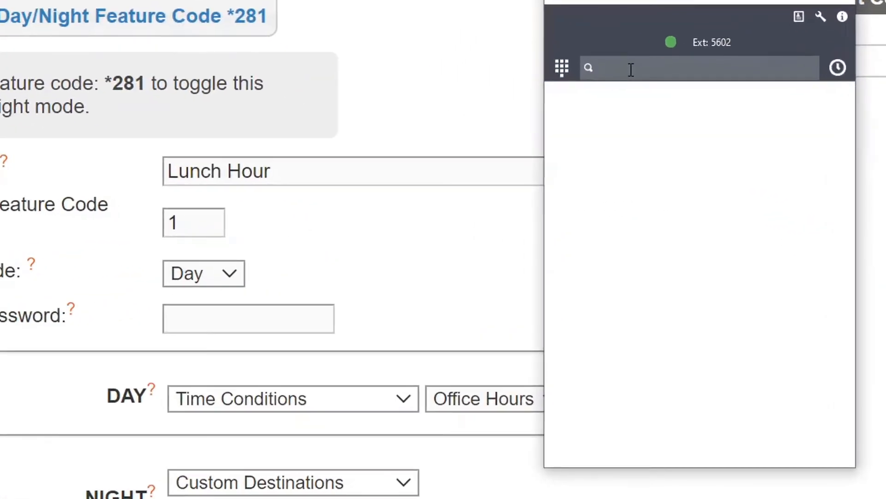
# Step: Dial *281 from the softphone to toggle the Lunch Hour mode
pyautogui.click(838, 67)
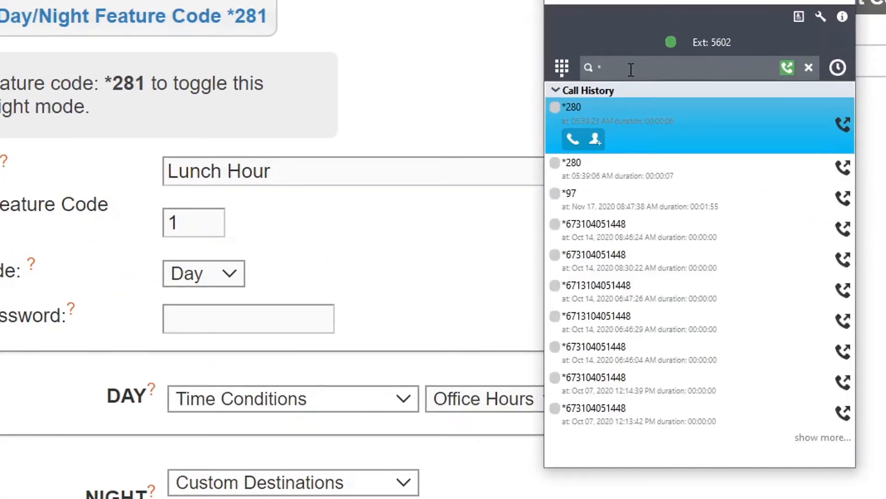
pyautogui.write('*281')
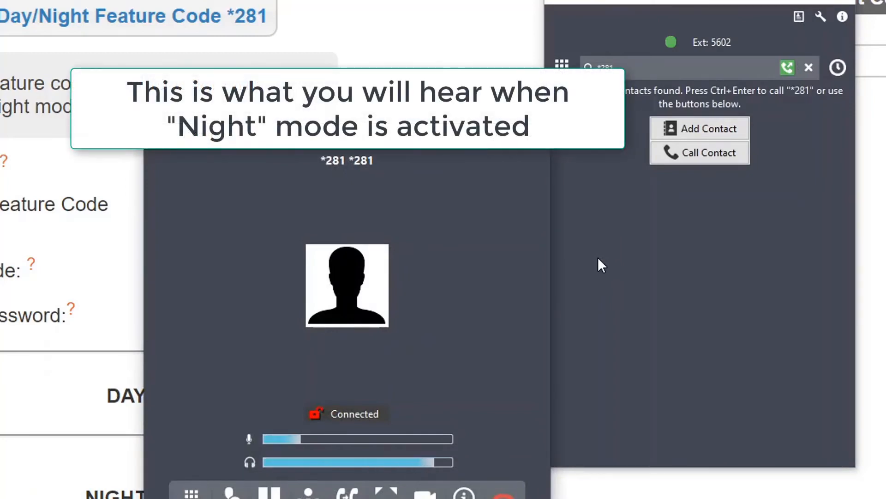
pyautogui.moveTo(516, 448)
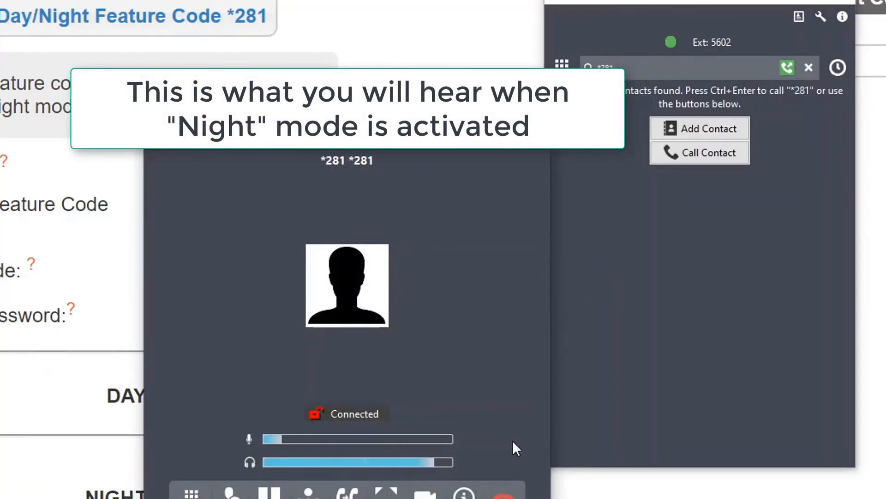